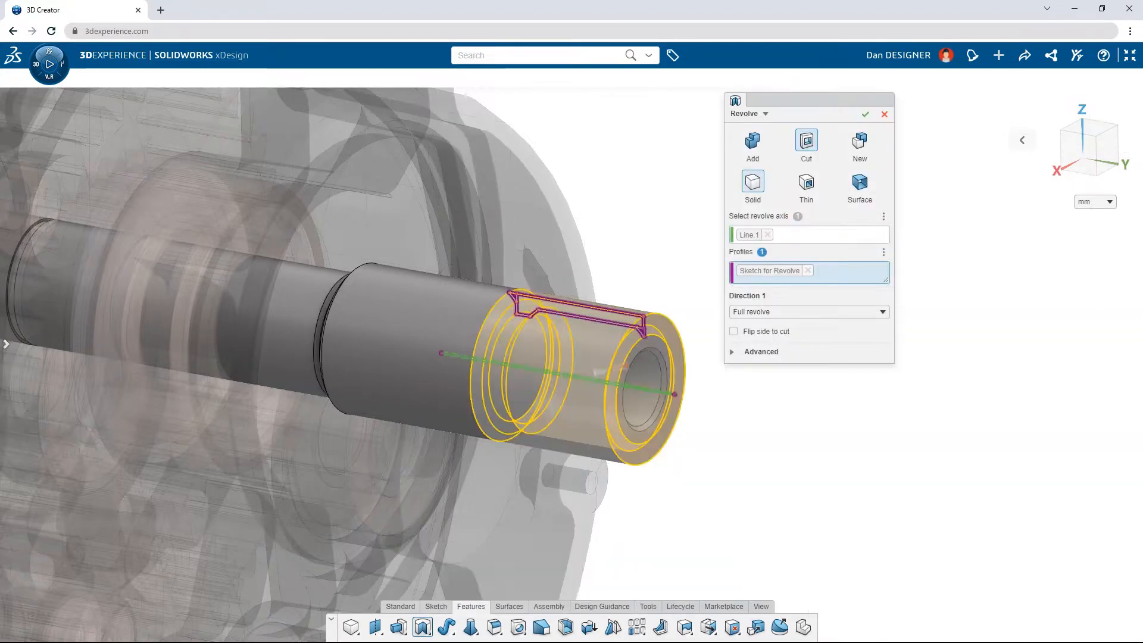
Step: Apply the full revolve cut to groove the shaft end, then show the Getting Started tips page
left_click(866, 114)
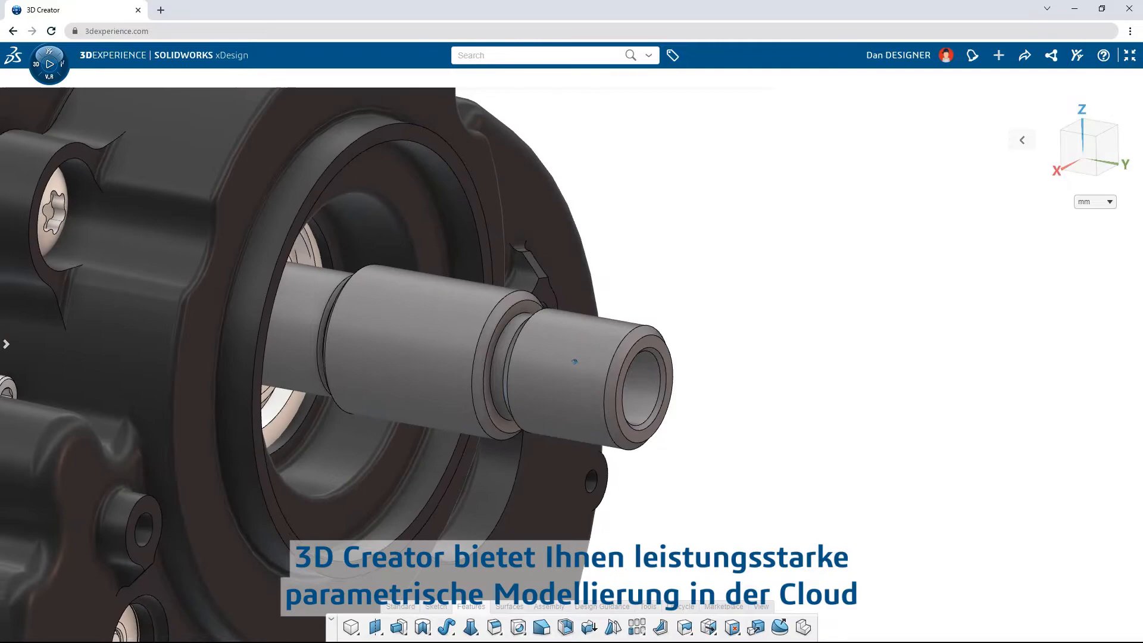
left_click(295, 80)
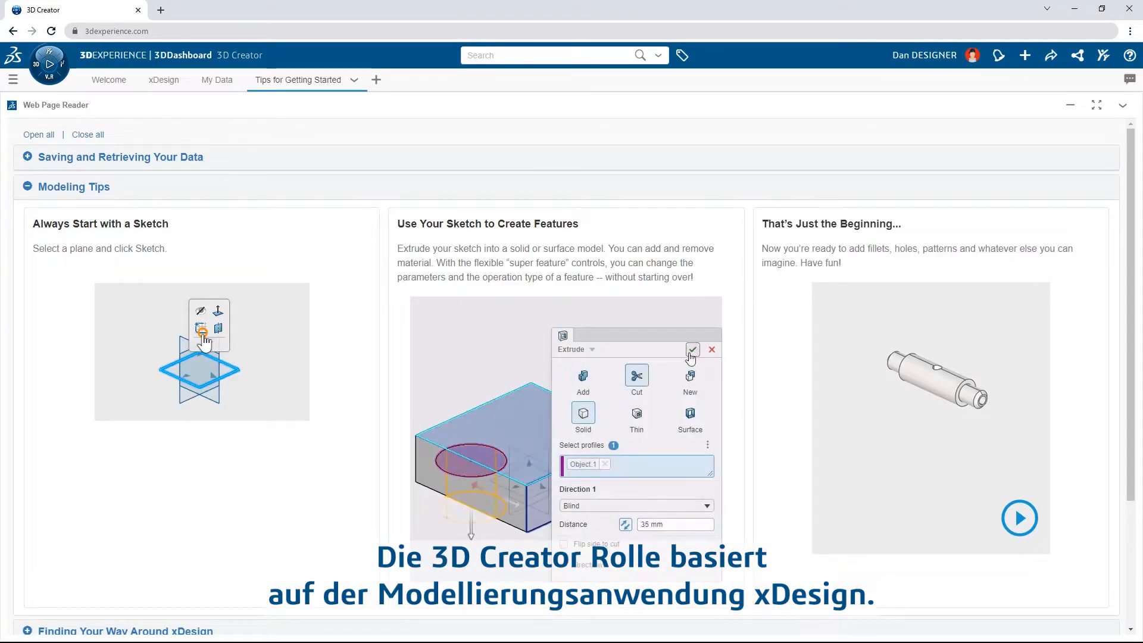
Step: Visit the platform Welcome page, then land on the xDesign start page
left_click(109, 80)
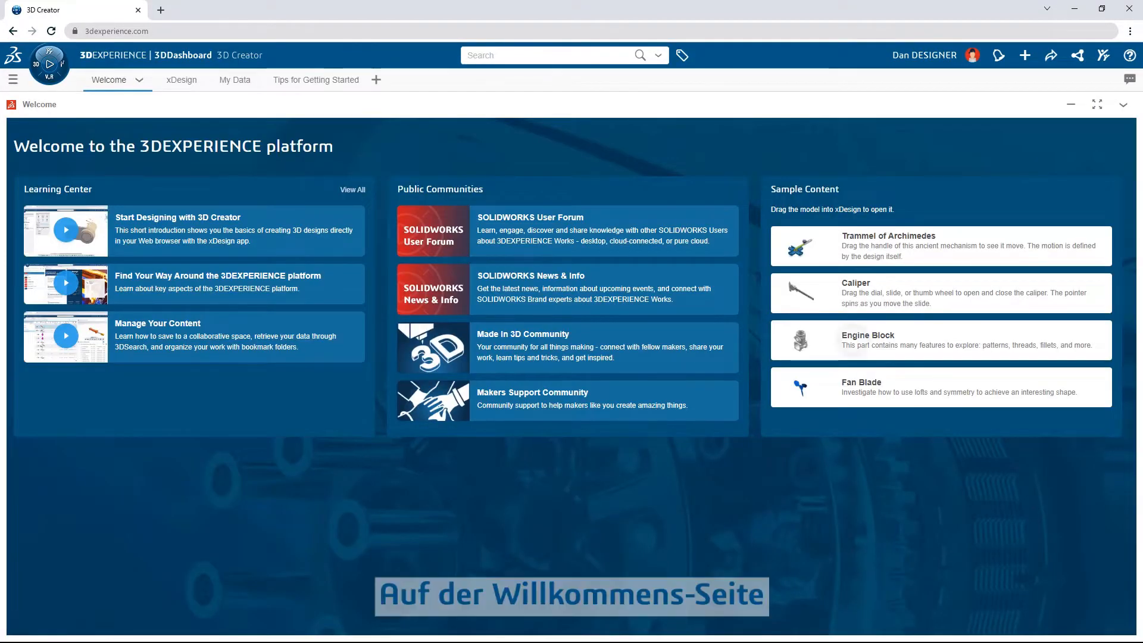
left_click(163, 79)
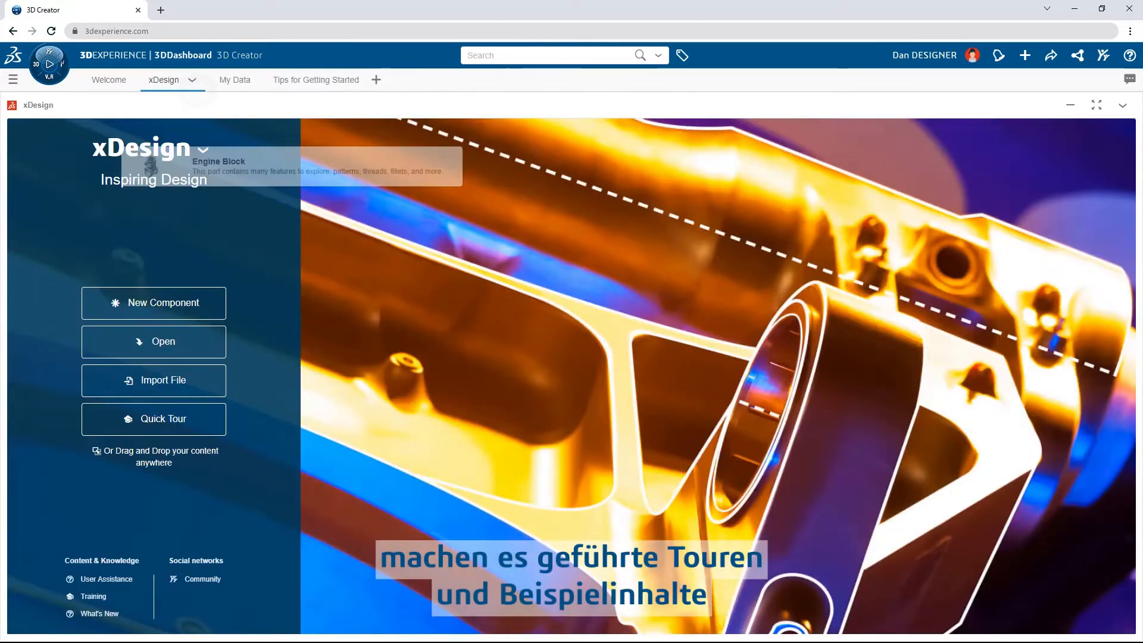